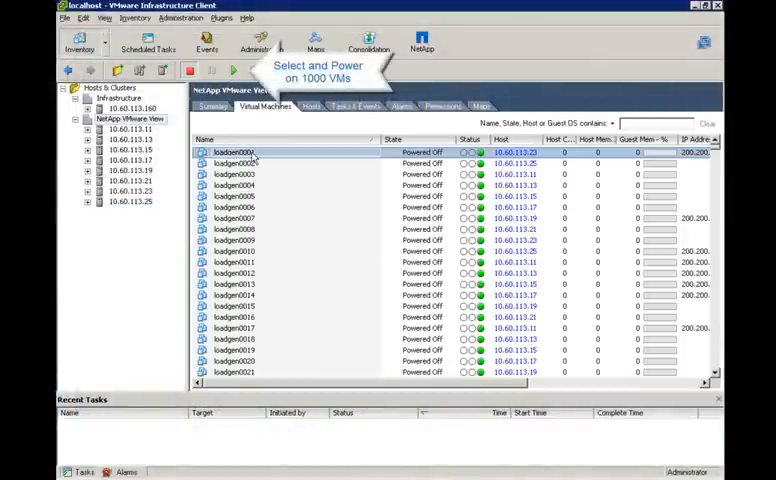
Select all 1,000 loadgen VMs by scrolling down and Shift+clicking loadgen1000
scroll(down, 3)
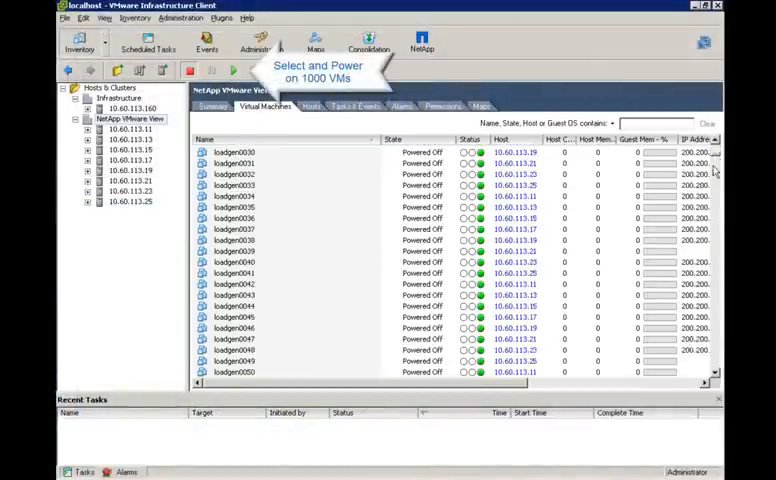
scroll(down, 3)
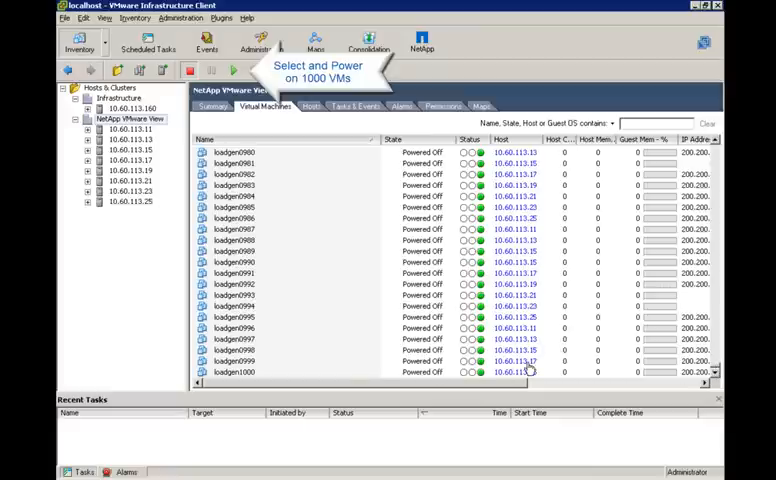
click(240, 151)
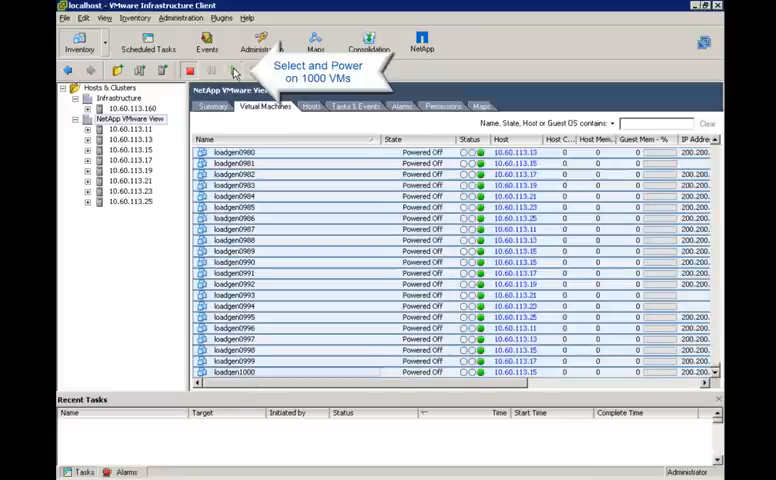
click(230, 72)
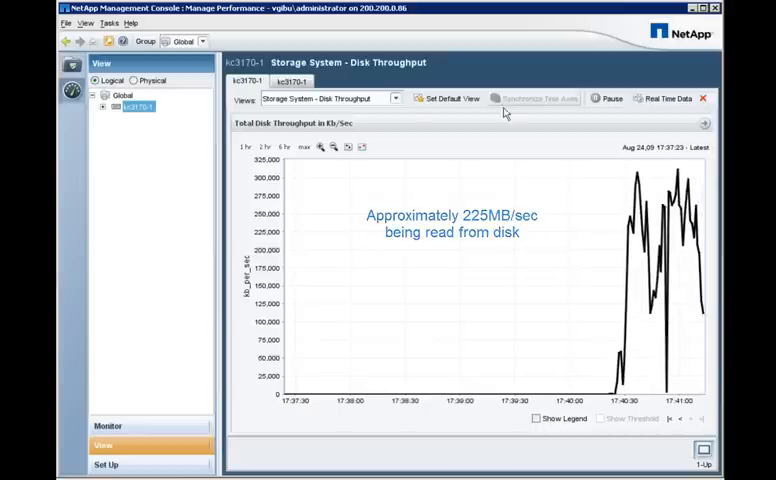
Show the Disk Throughput view for storage system kc3170-1 in Manage Performance
click(292, 81)
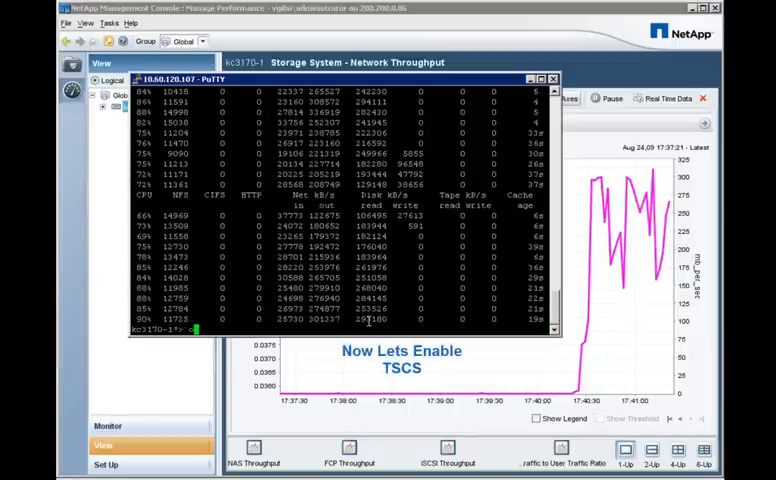
Run 'options flexscale.enable on' on kc3170-1, then start 'sysstat 1'
text(options flexscale.enable on)
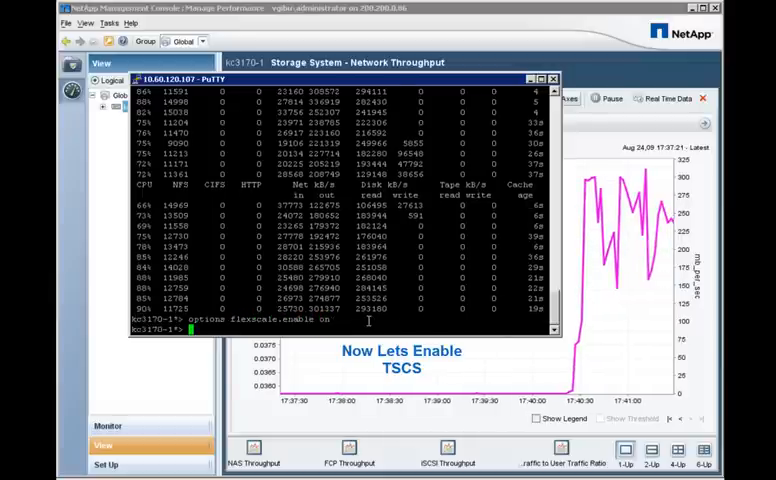
text(sysstat)
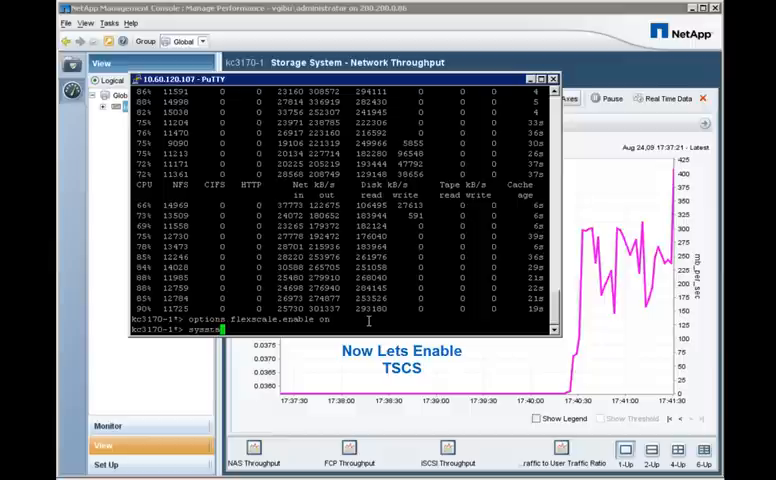
text(sysstat 1)
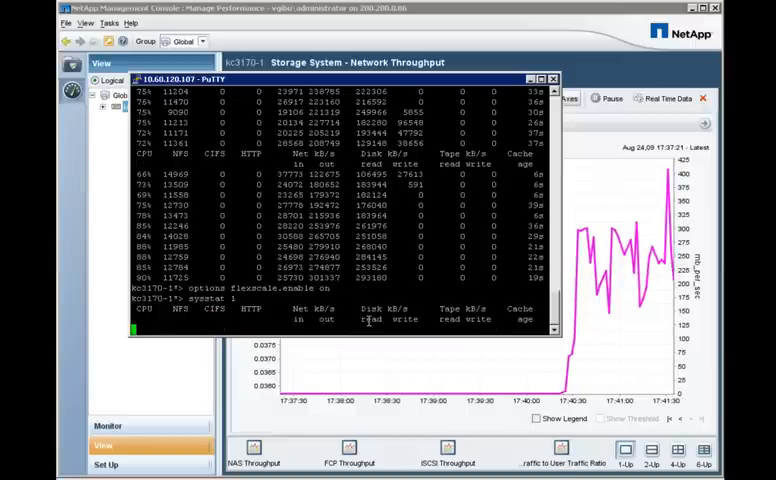